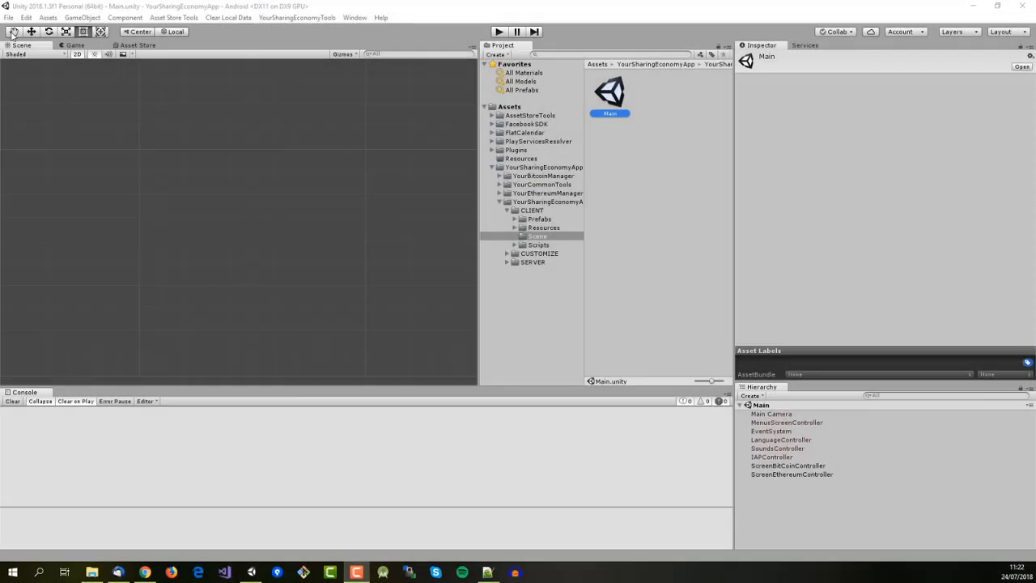
Step: Bring up Build Settings and the Android player settings at the Scripting Define Symbols field
{"action": "left_click", "coordinate": [8, 16]}
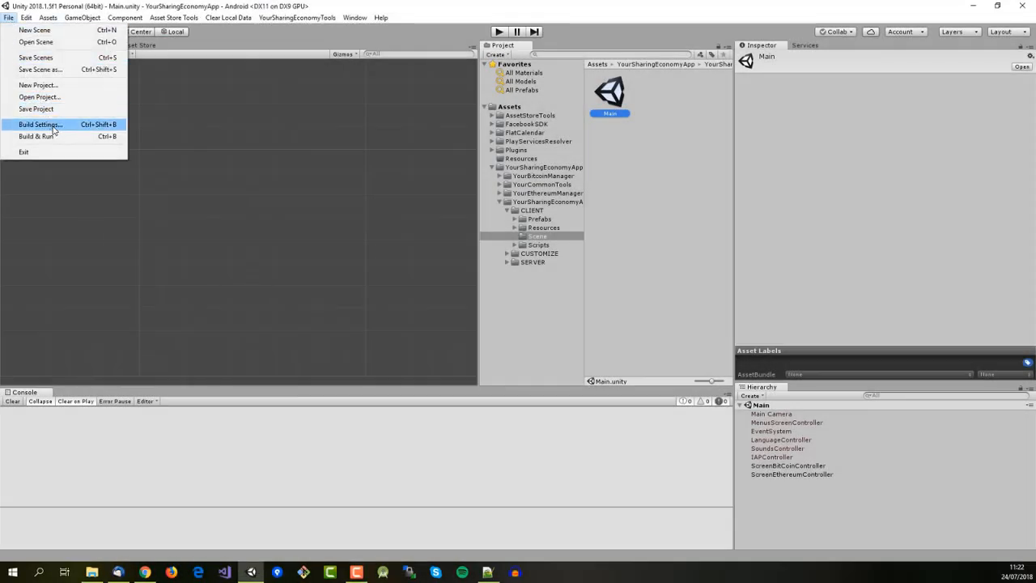
{"action": "left_click", "coordinate": [39, 123]}
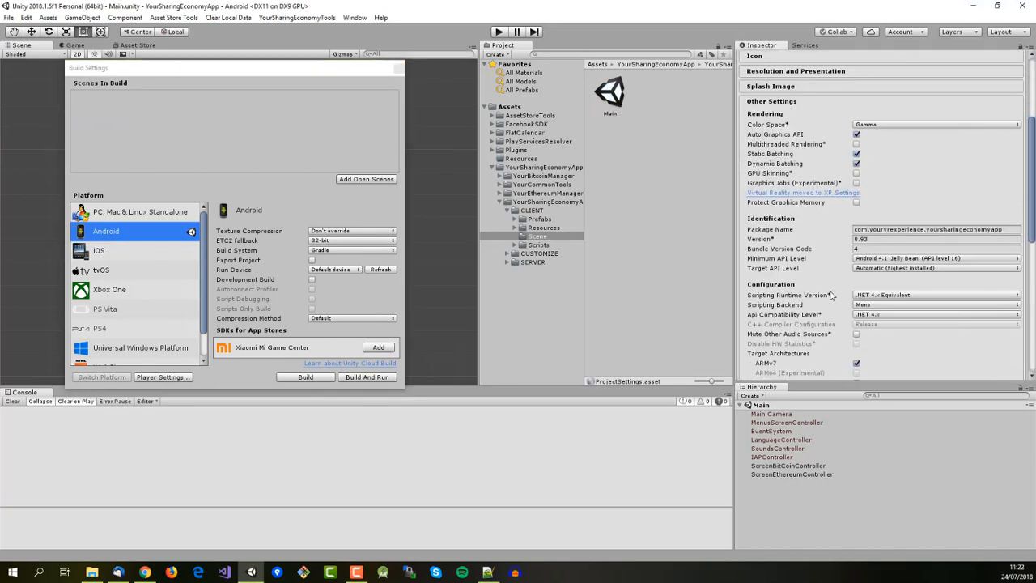
{"action": "scroll", "scroll_direction": "down", "scroll_amount": 3}
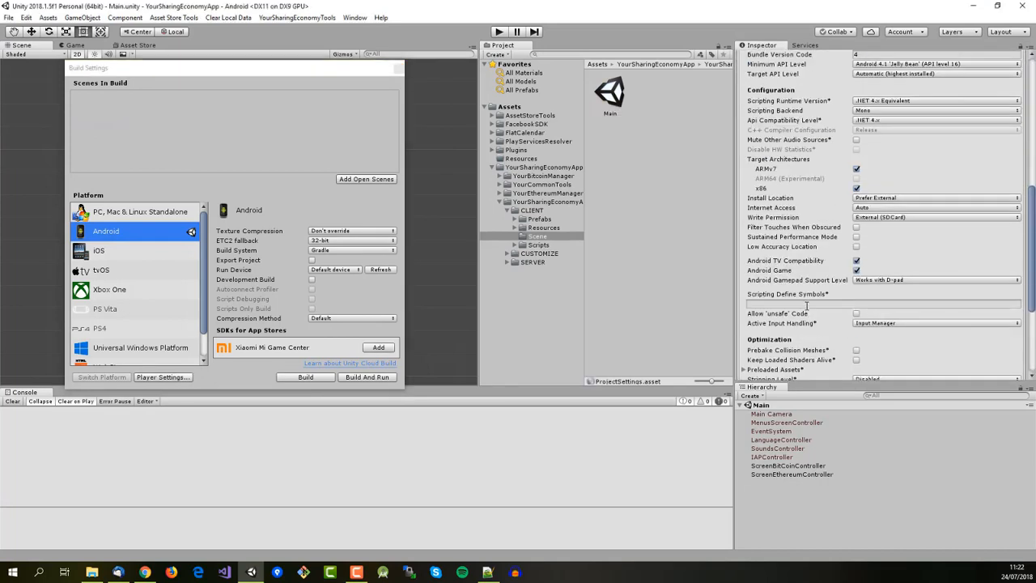
Step: Enter the ENABLE define symbol in the Android Scripting Define Symbols field
{"action": "left_click", "coordinate": [882, 302]}
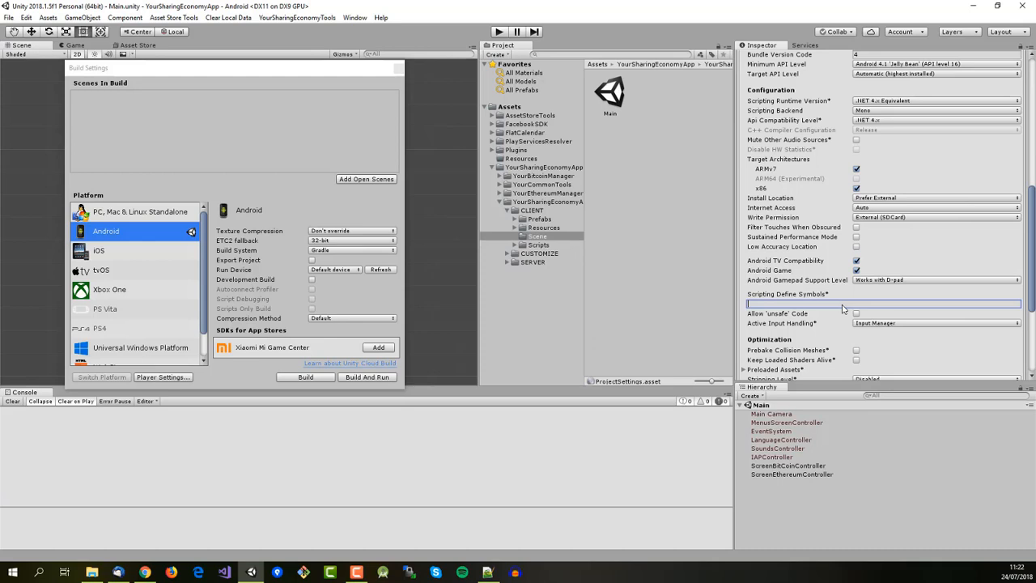
{"action": "type", "text": "ENABL"}
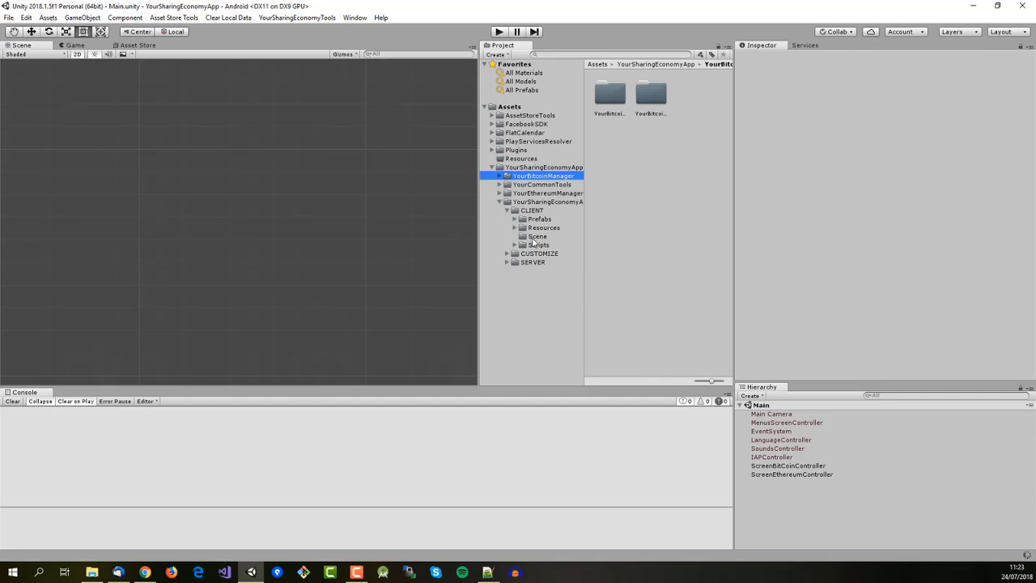
{"action": "left_click", "coordinate": [538, 237]}
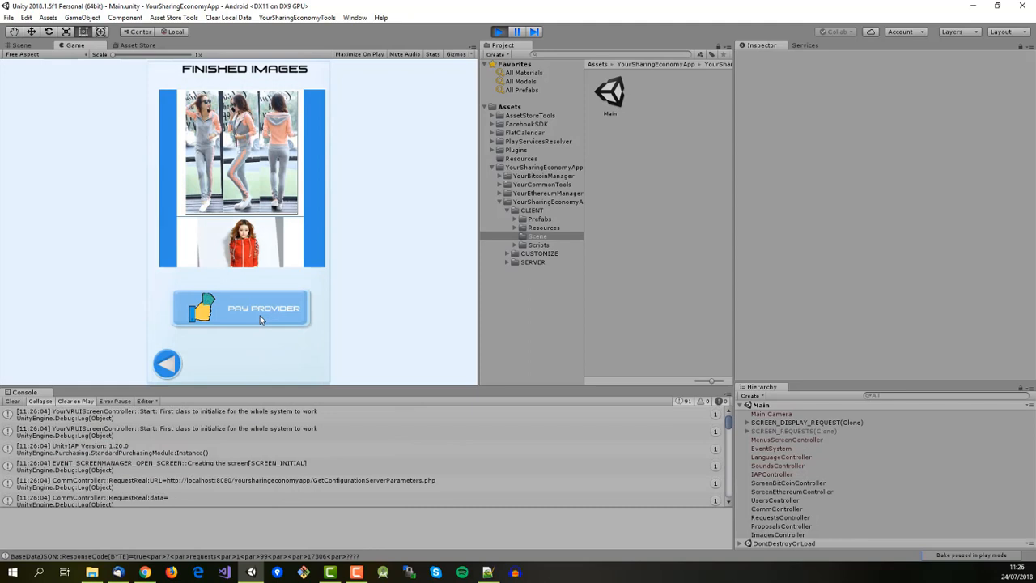
Step: Pay the provider 45 EUR in Ethereum for the New shirt and confirm the transaction
{"action": "left_click", "coordinate": [239, 308]}
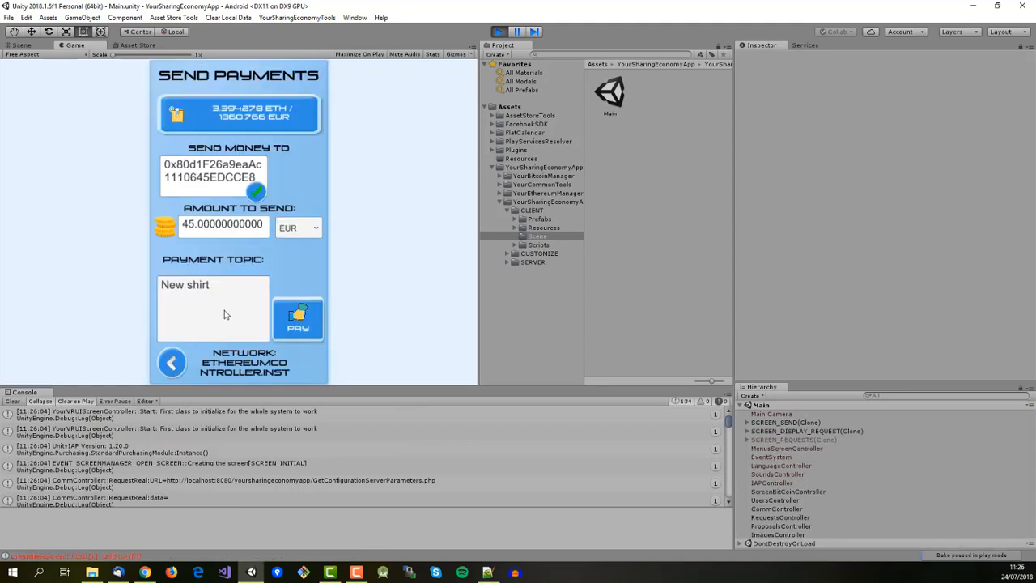
{"action": "left_click", "coordinate": [297, 317]}
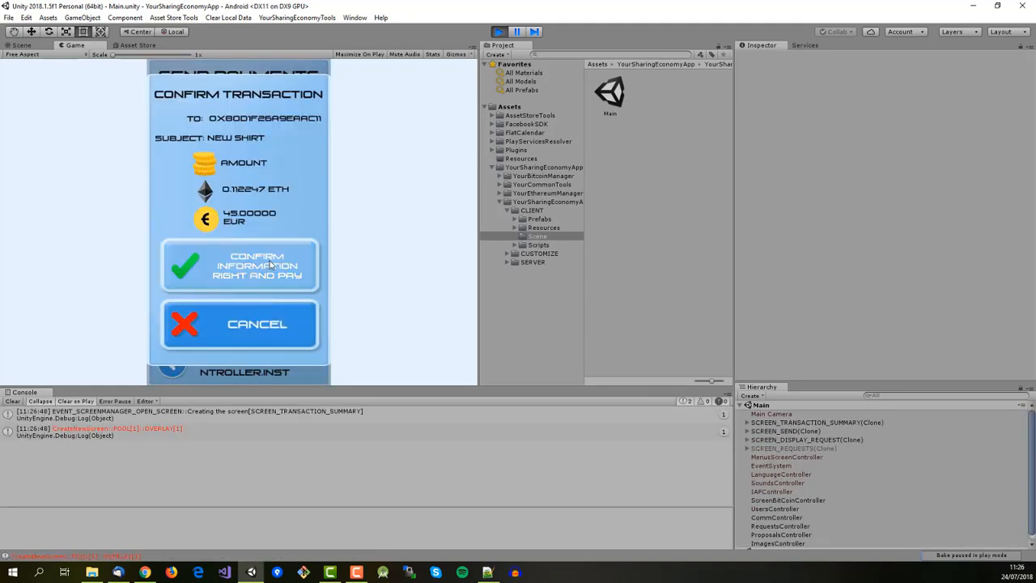
{"action": "left_click", "coordinate": [239, 266]}
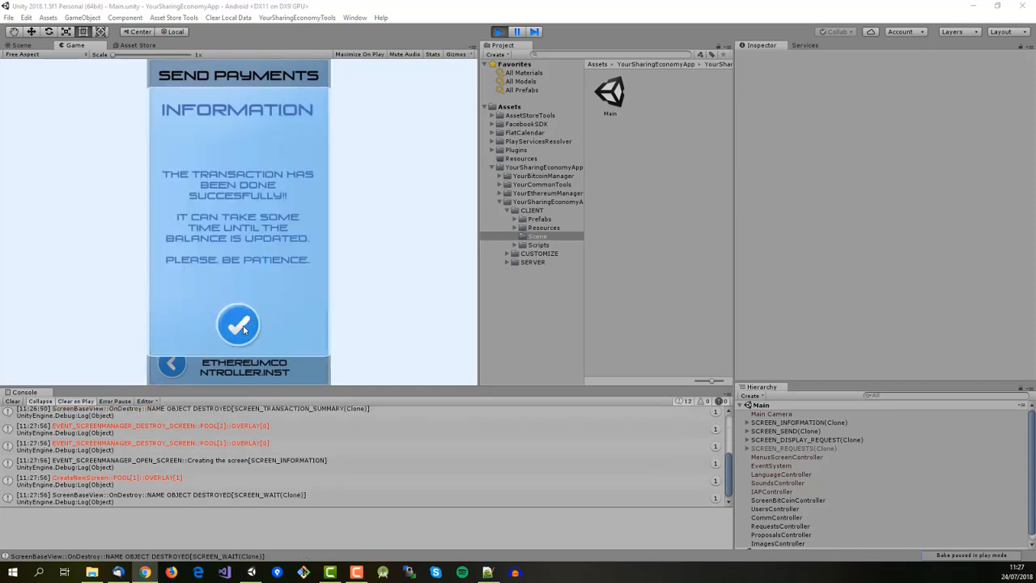
Step: Set the Android define symbol to ENABLE_BITCOIN and reach the Ethereum controller's plugins
{"action": "left_click", "coordinate": [10, 17]}
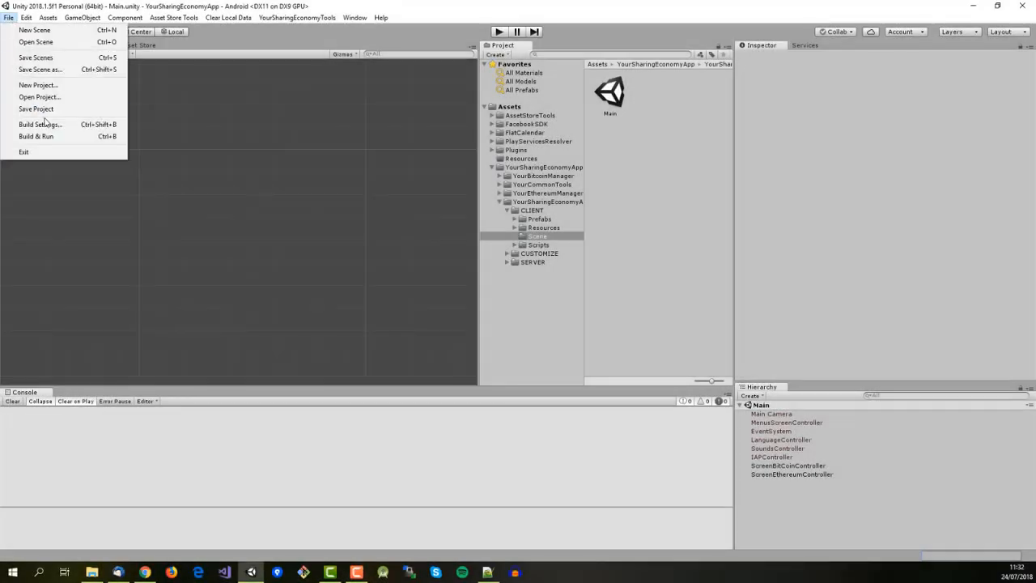
{"action": "left_click", "coordinate": [39, 123]}
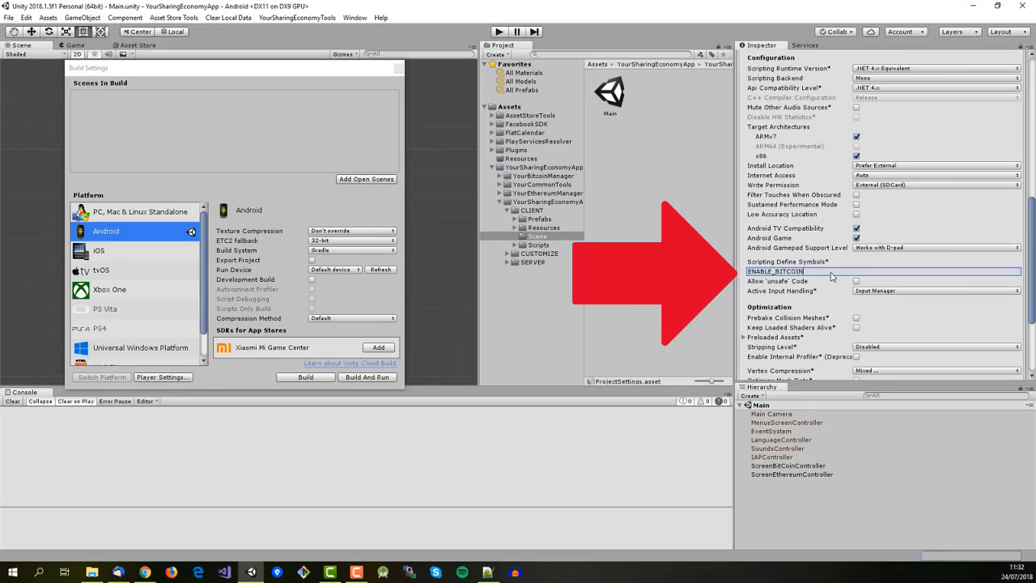
{"action": "mouse_move", "coordinate": [500, 304]}
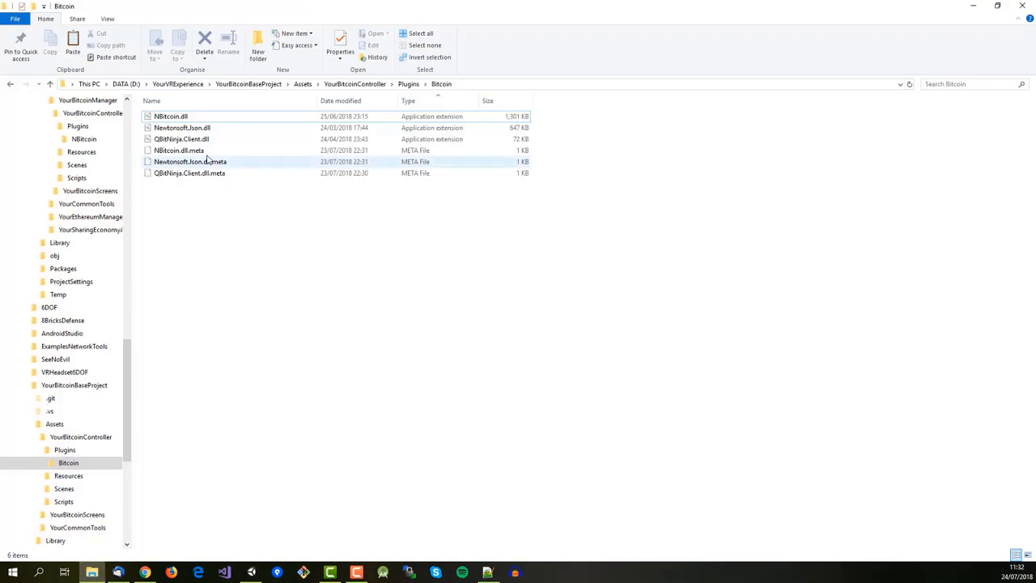
{"action": "left_click", "coordinate": [84, 139]}
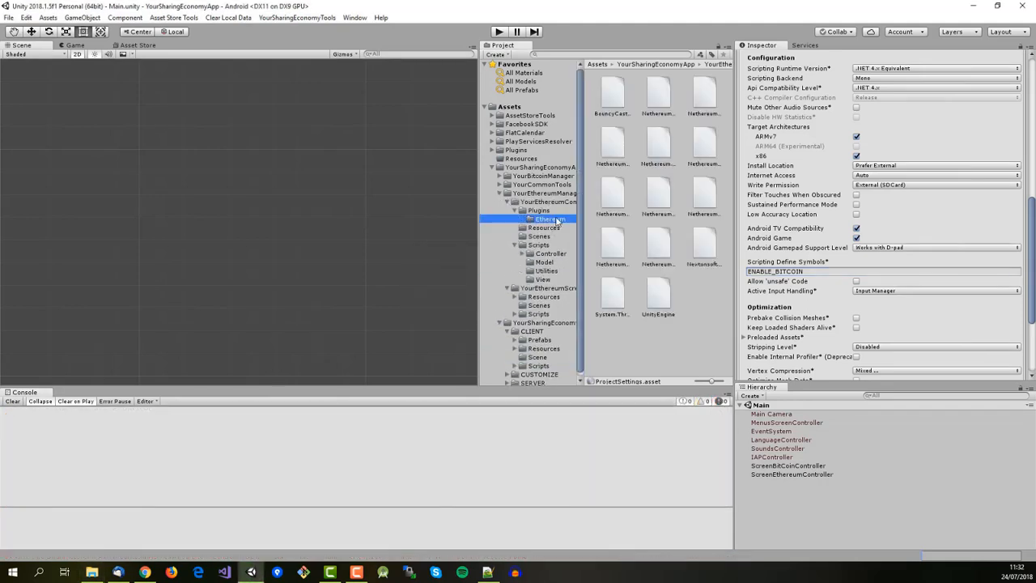
Step: Select and delete all DLLs in the Ethereum Plugins folder
{"action": "left_click", "coordinate": [551, 219]}
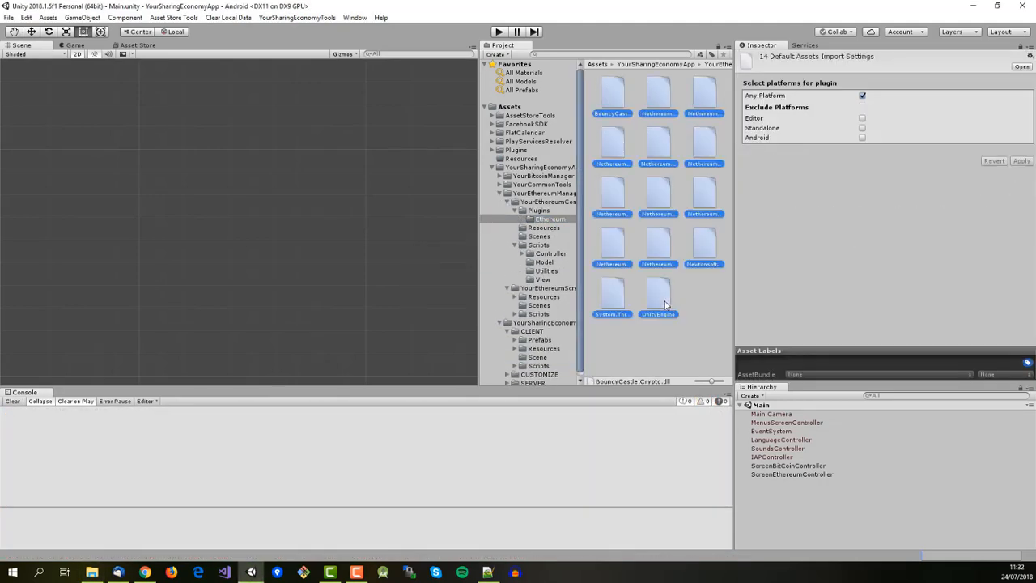
{"action": "left_click", "coordinate": [551, 218]}
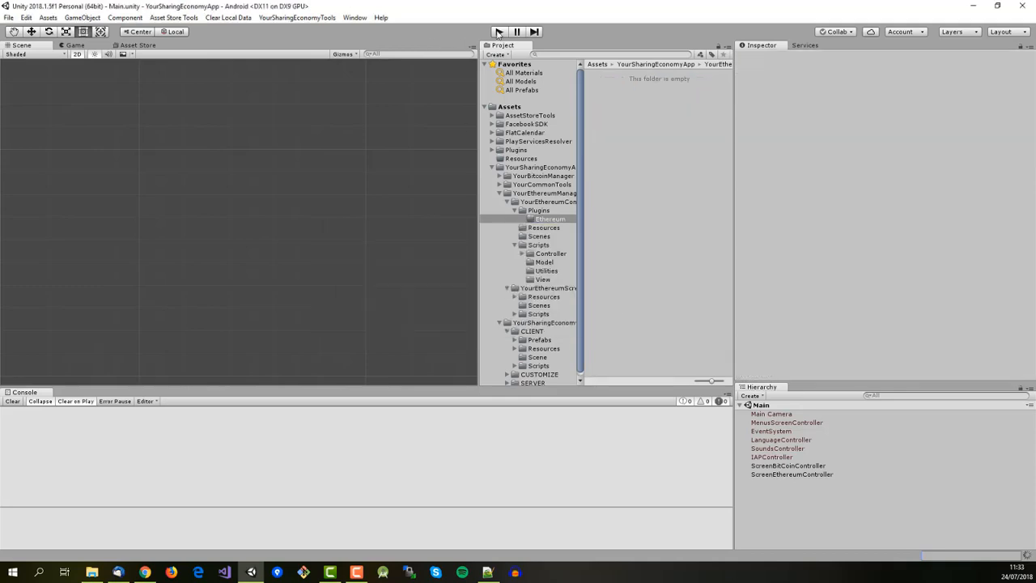